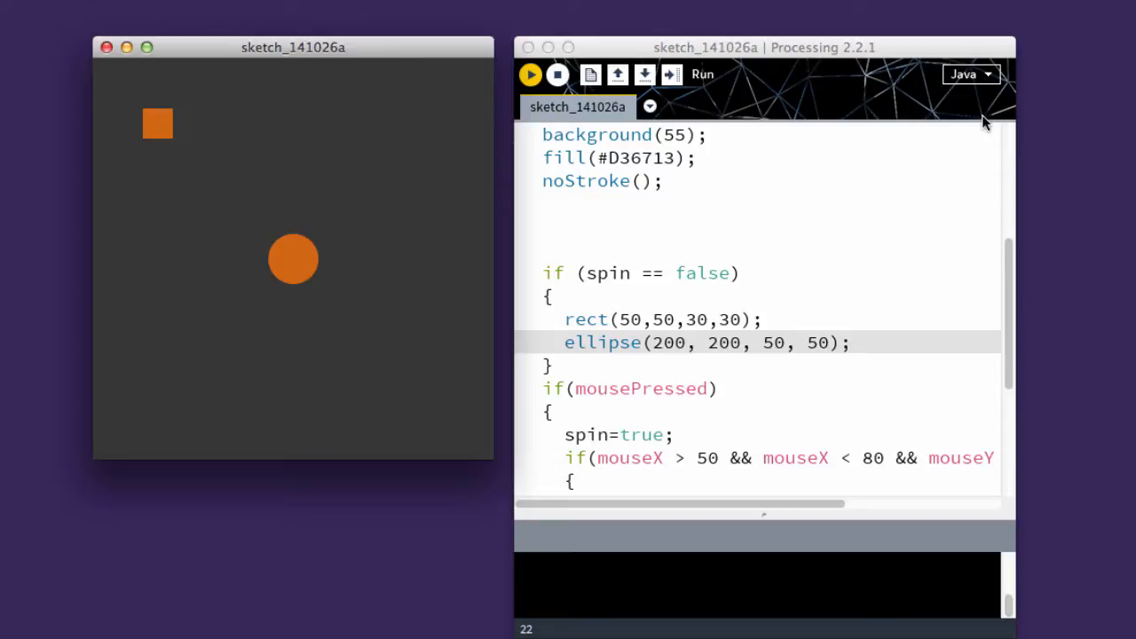
mouse_move(914, 124)
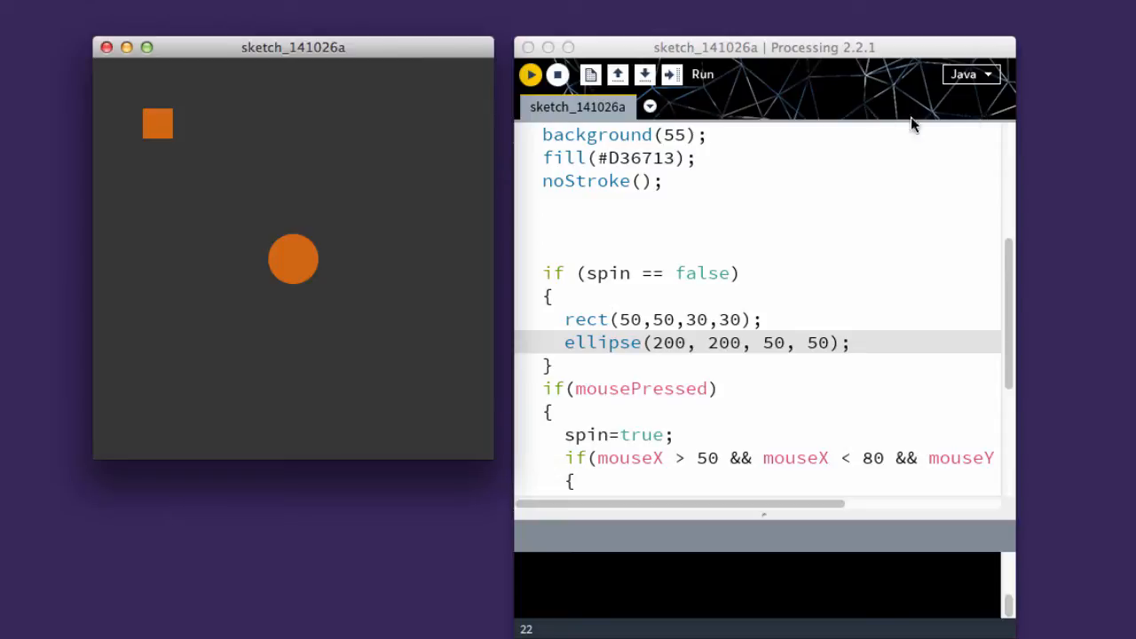
mouse_move(522, 161)
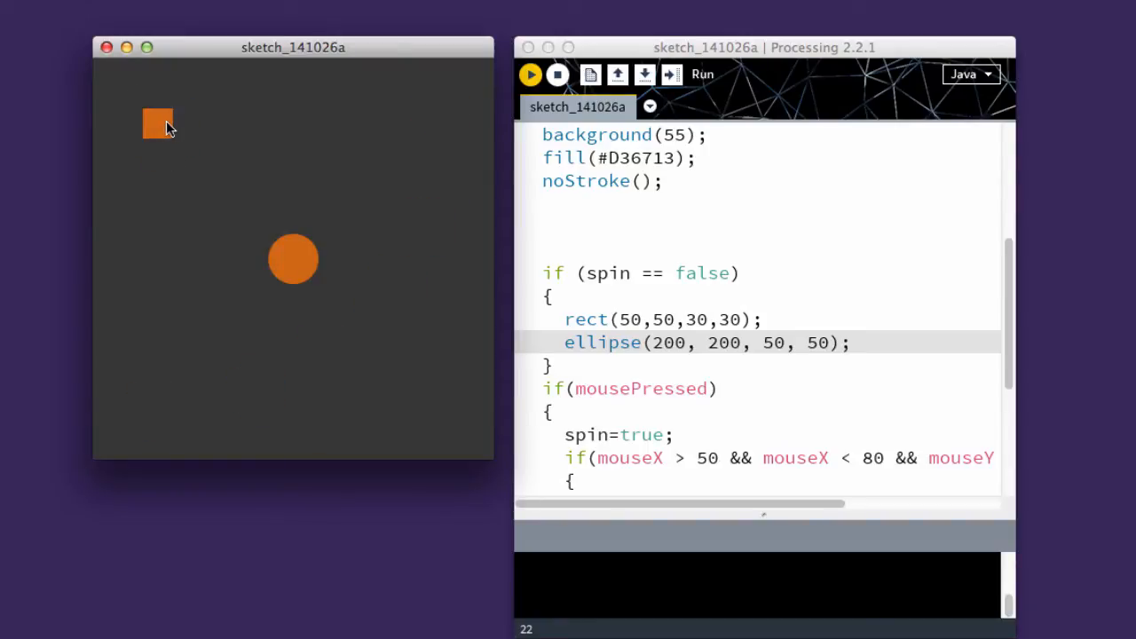
mouse_move(167, 131)
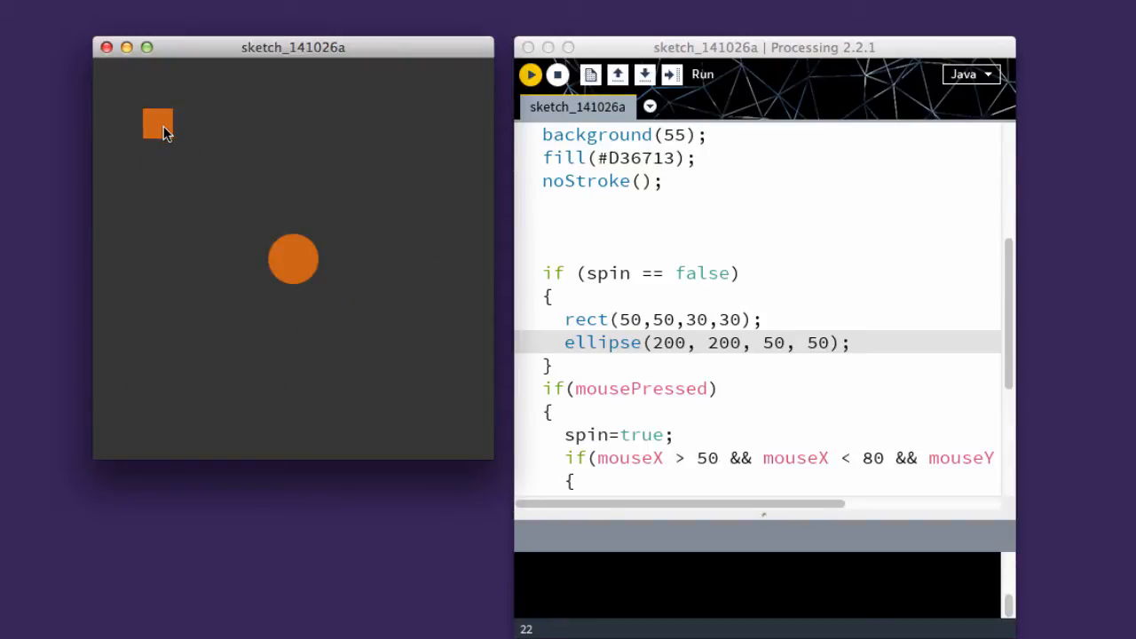
mouse_move(186, 203)
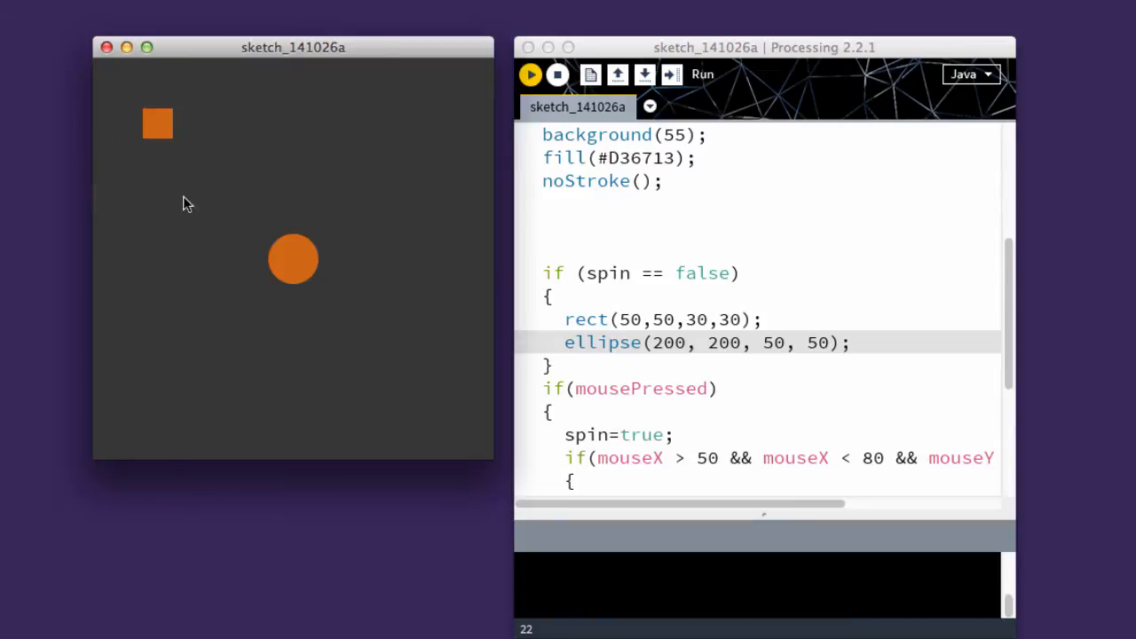
mouse_move(164, 131)
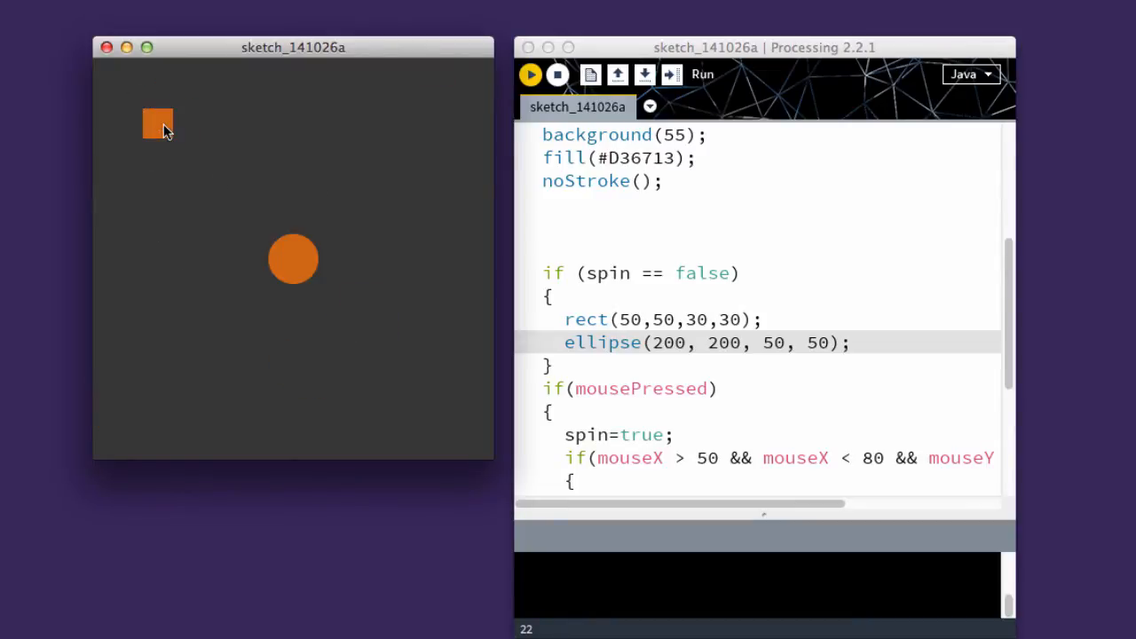
mouse_move(637, 220)
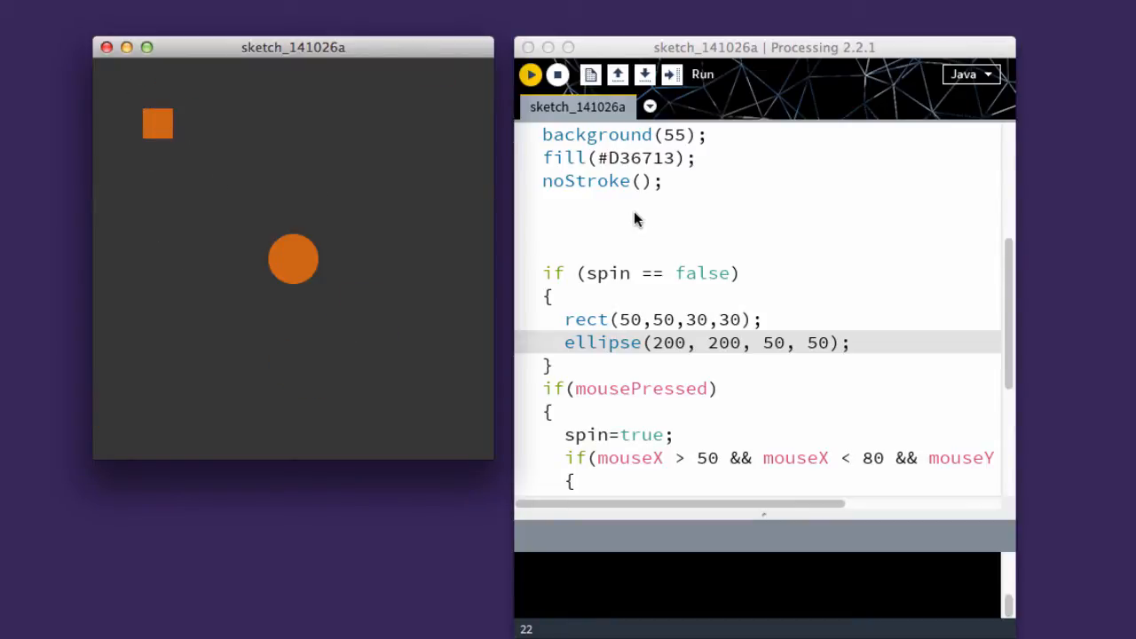
mouse_move(396, 228)
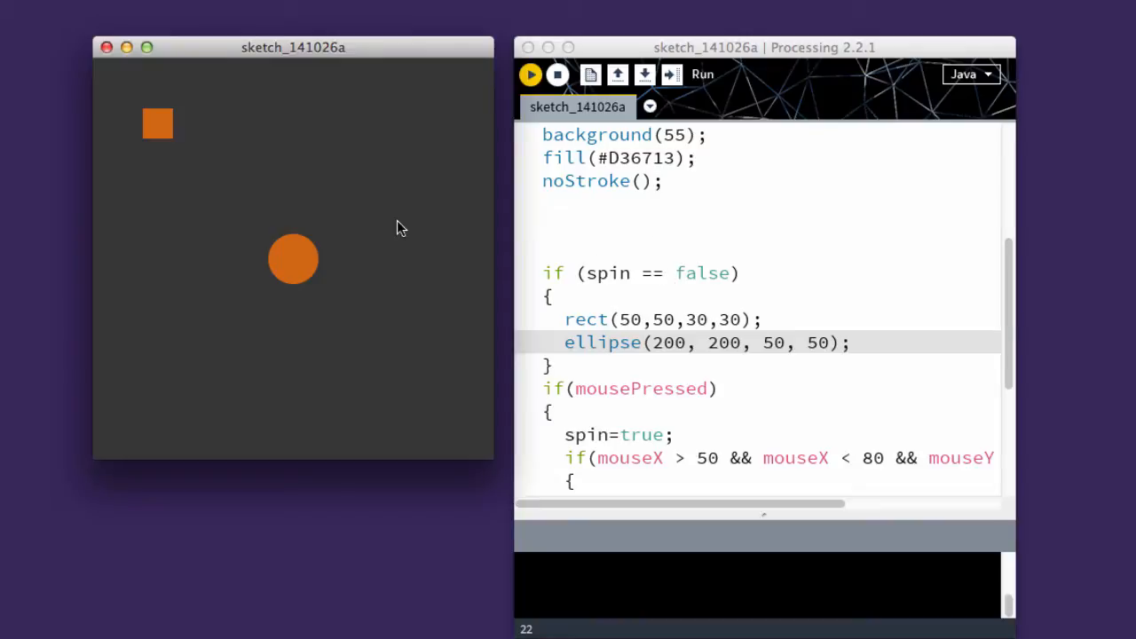
mouse_move(574, 297)
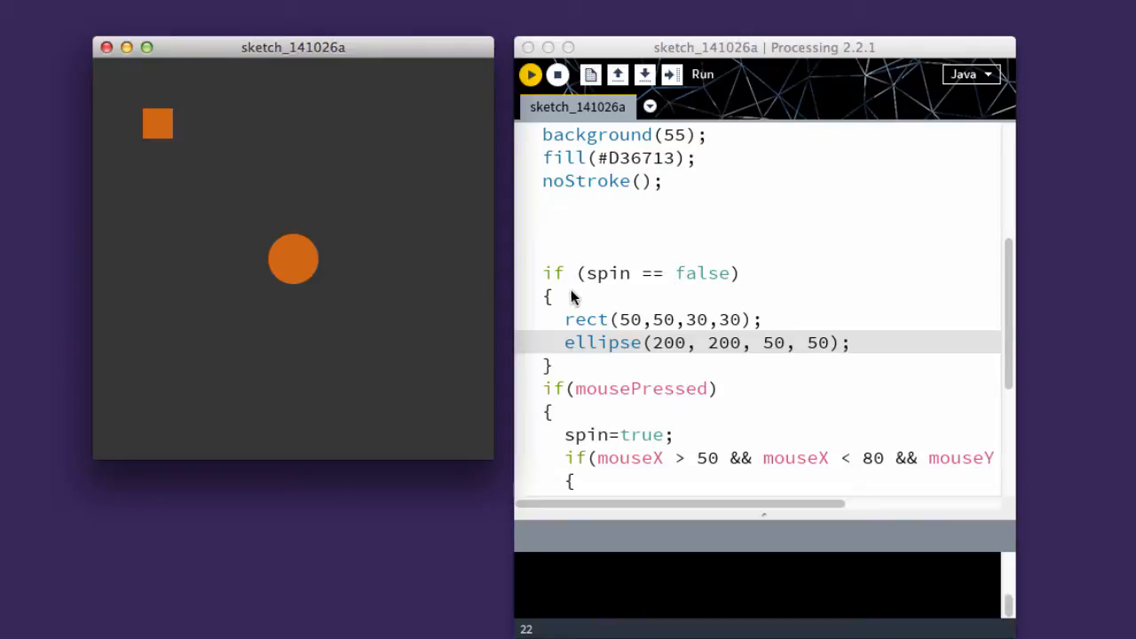
- Insert pushMatrix(); at the top of the mouse-press block, before translate(65,65)
scroll(down, 3)
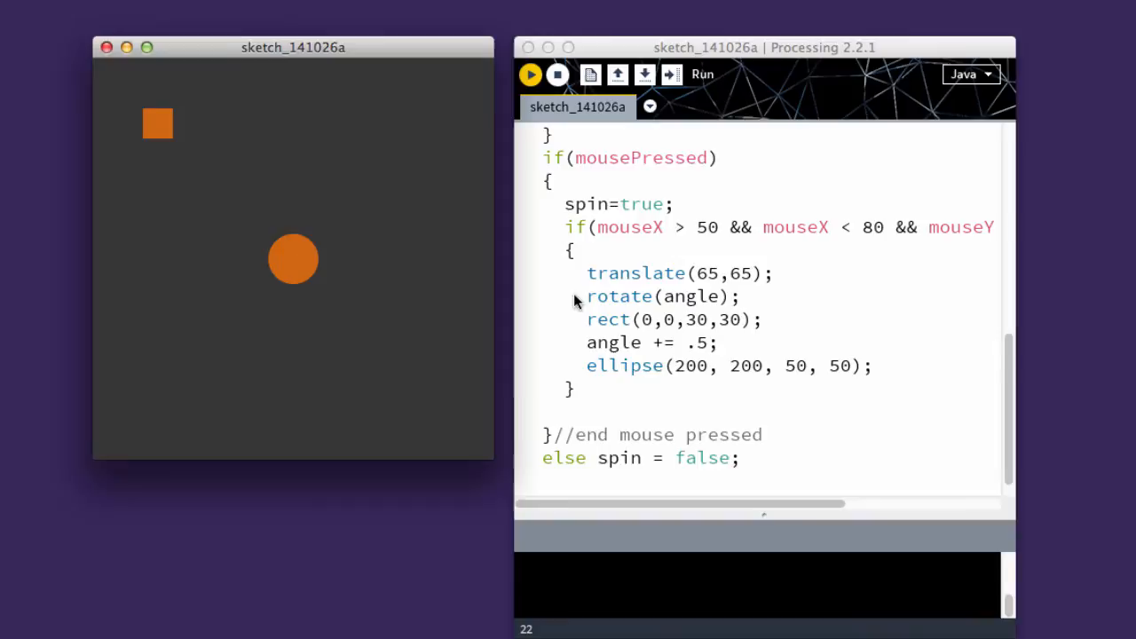
mouse_move(710, 275)
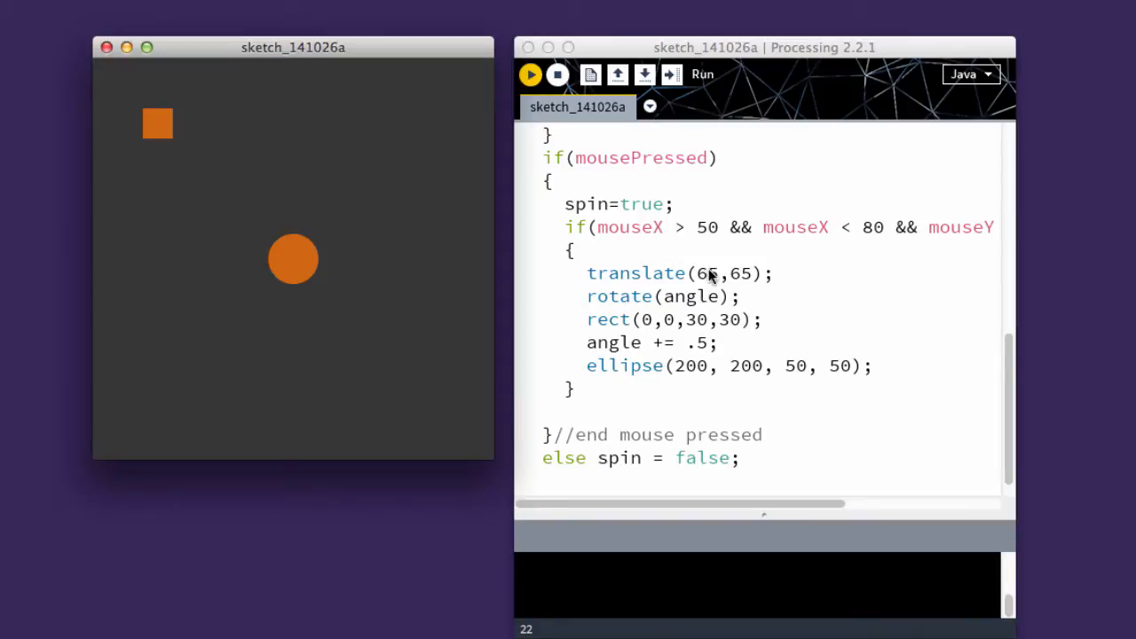
mouse_move(158, 123)
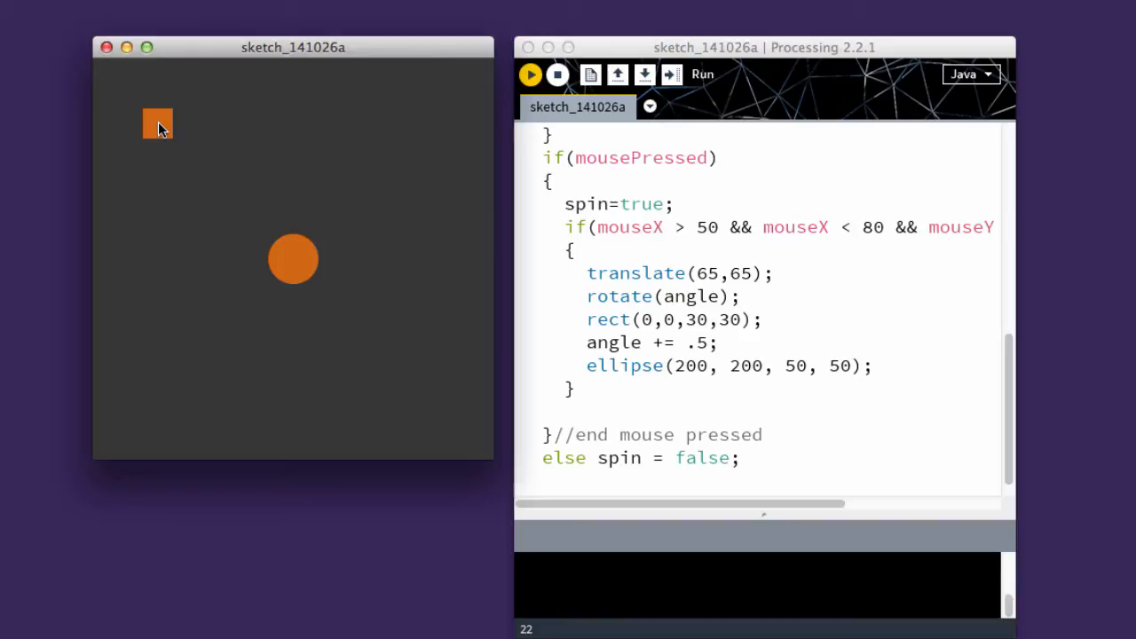
mouse_move(634, 375)
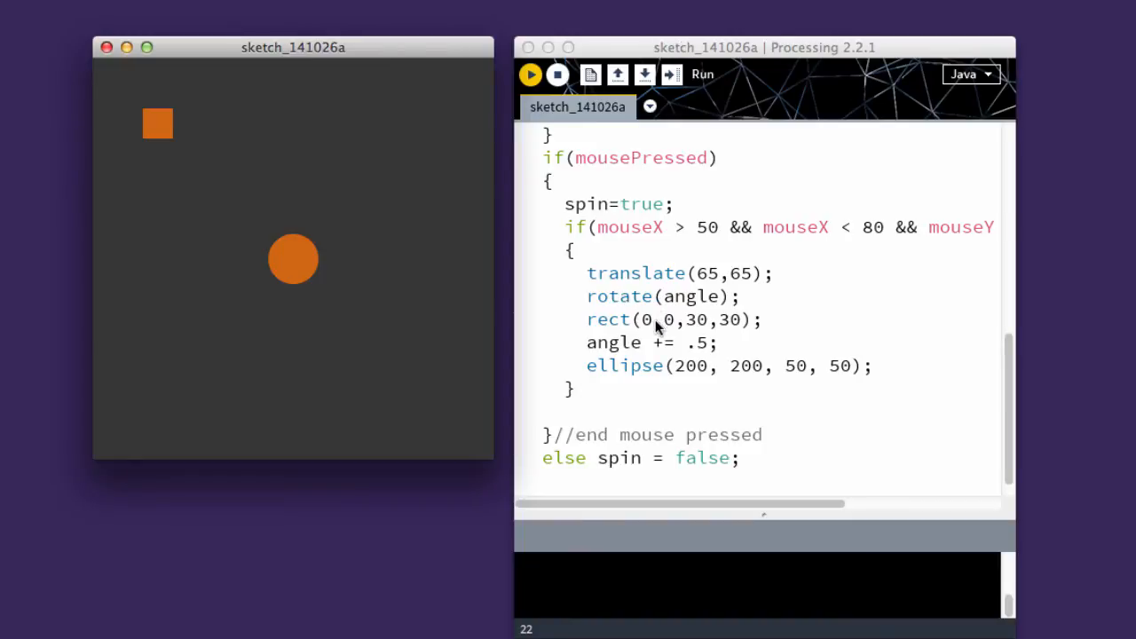
mouse_move(169, 157)
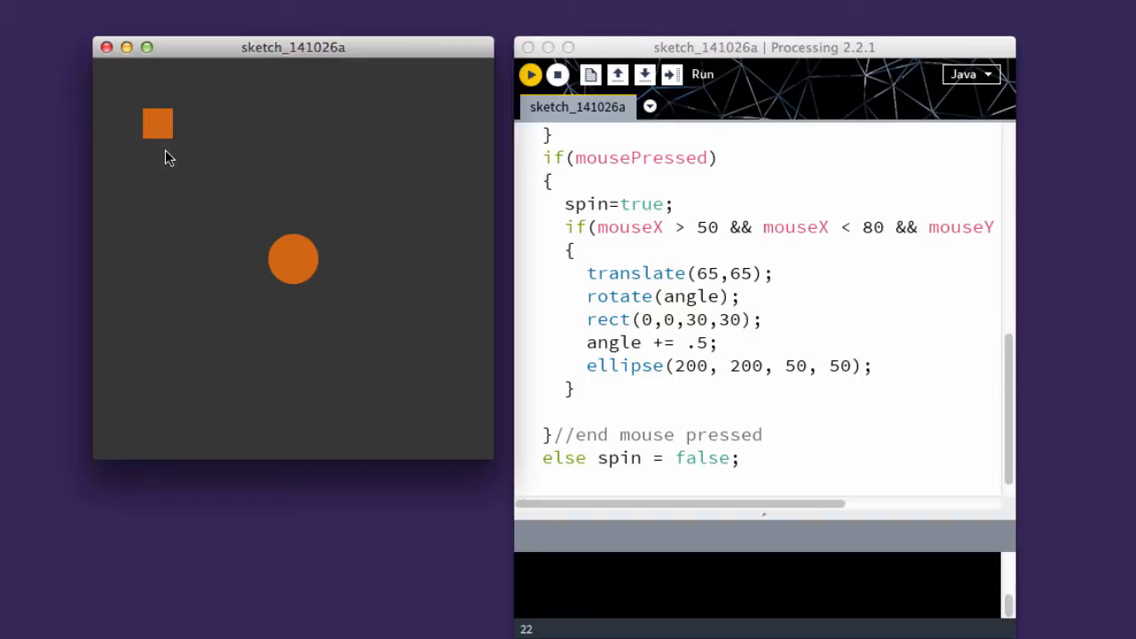
mouse_move(563, 268)
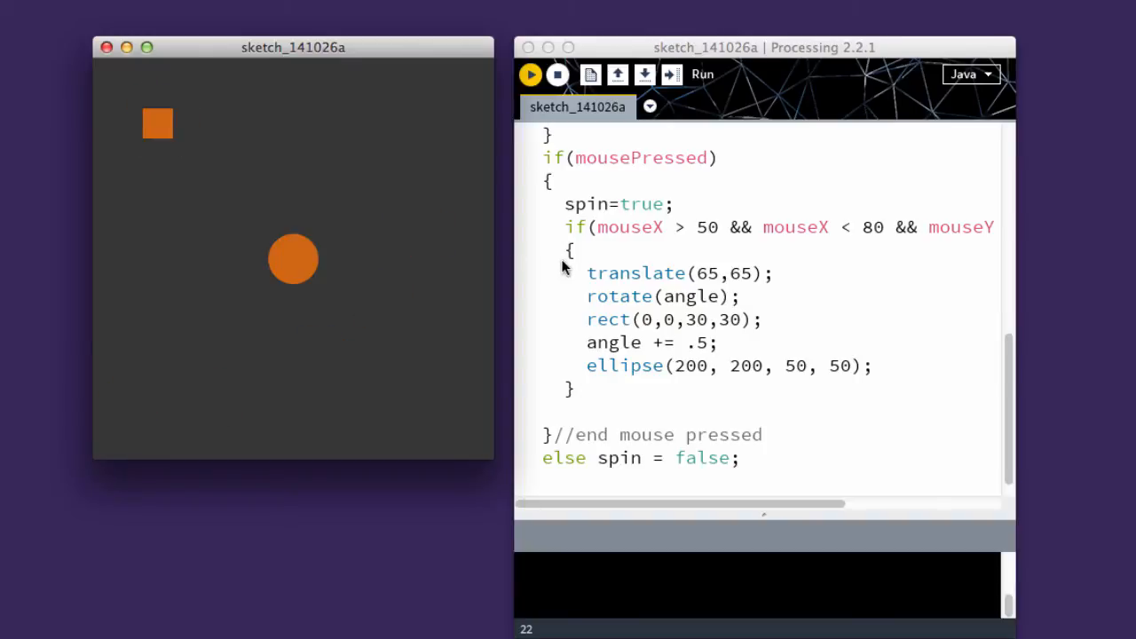
mouse_move(675, 268)
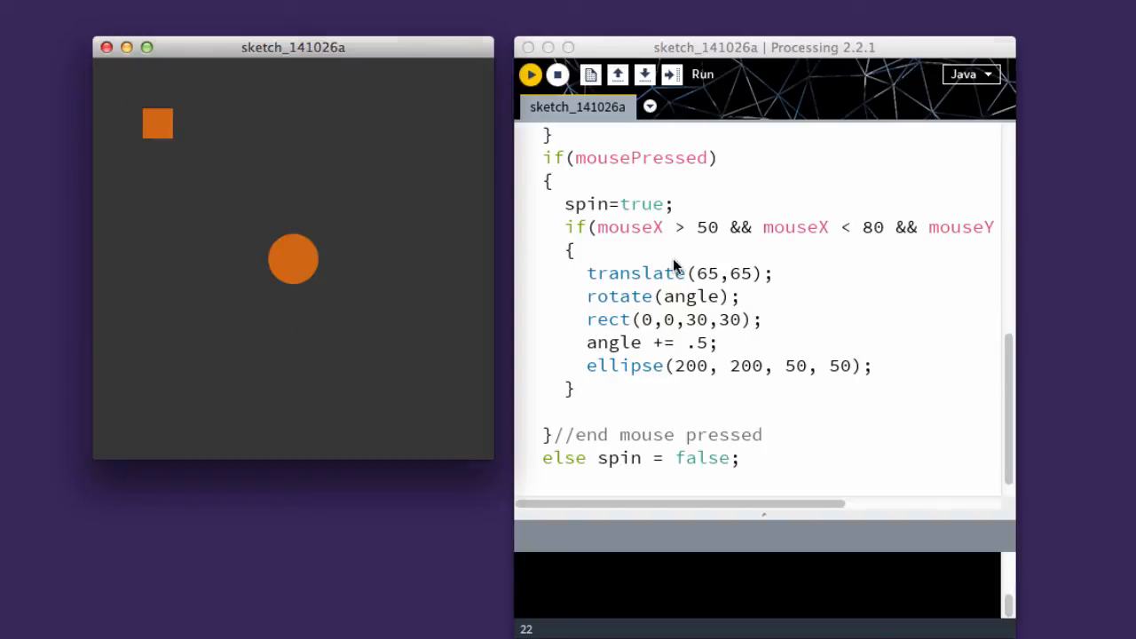
click(575, 250)
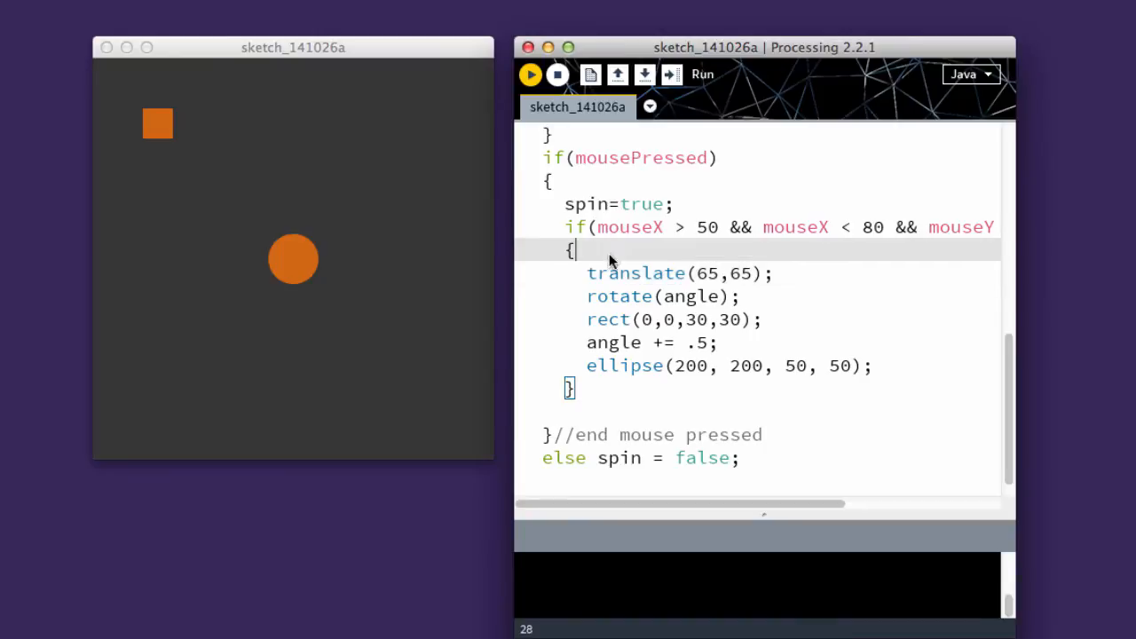
text(pu)
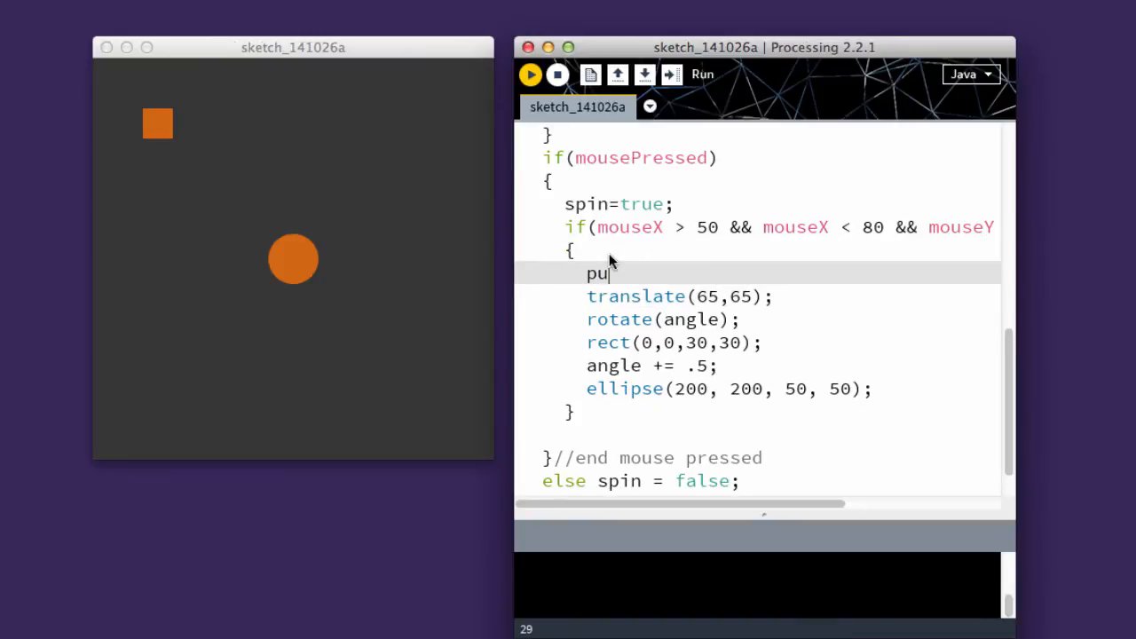
text(shMatrix)
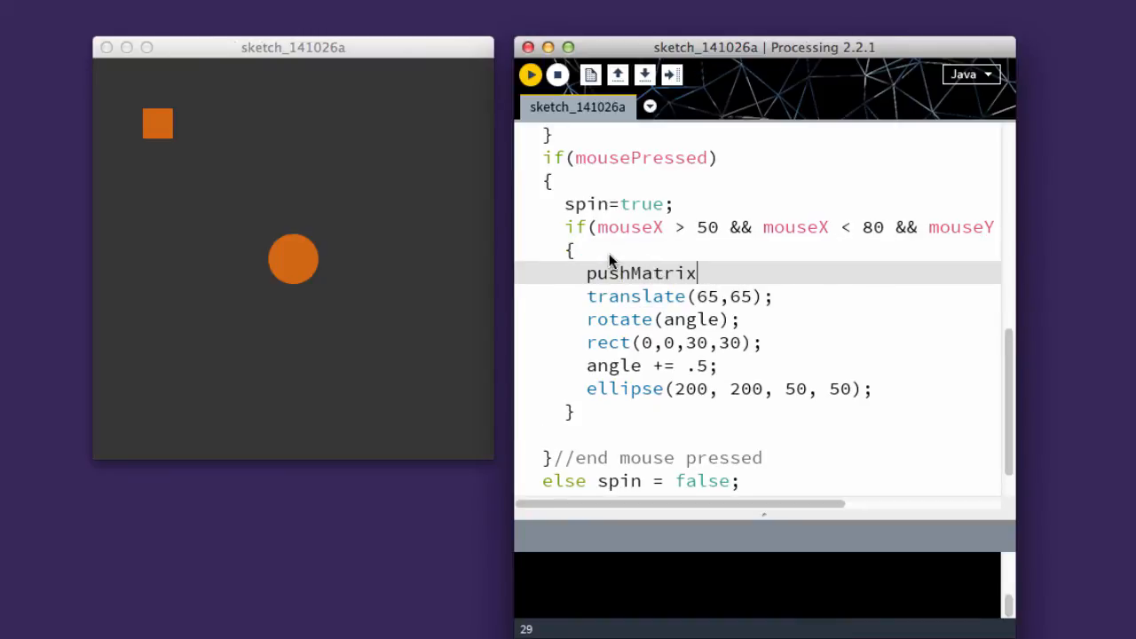
text(();)
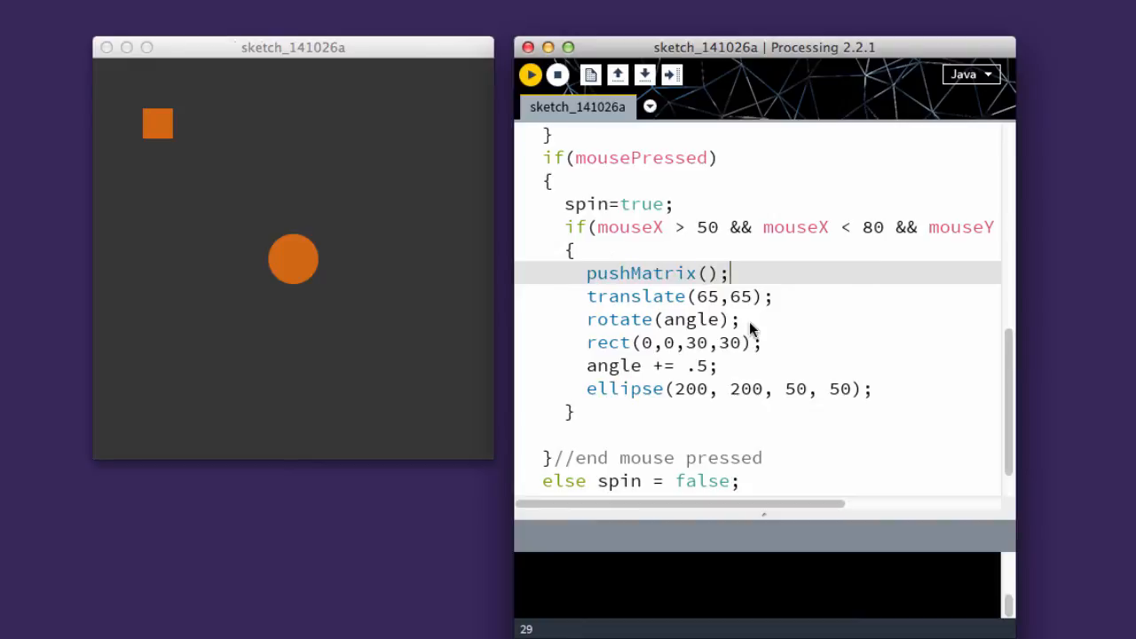
click(713, 365)
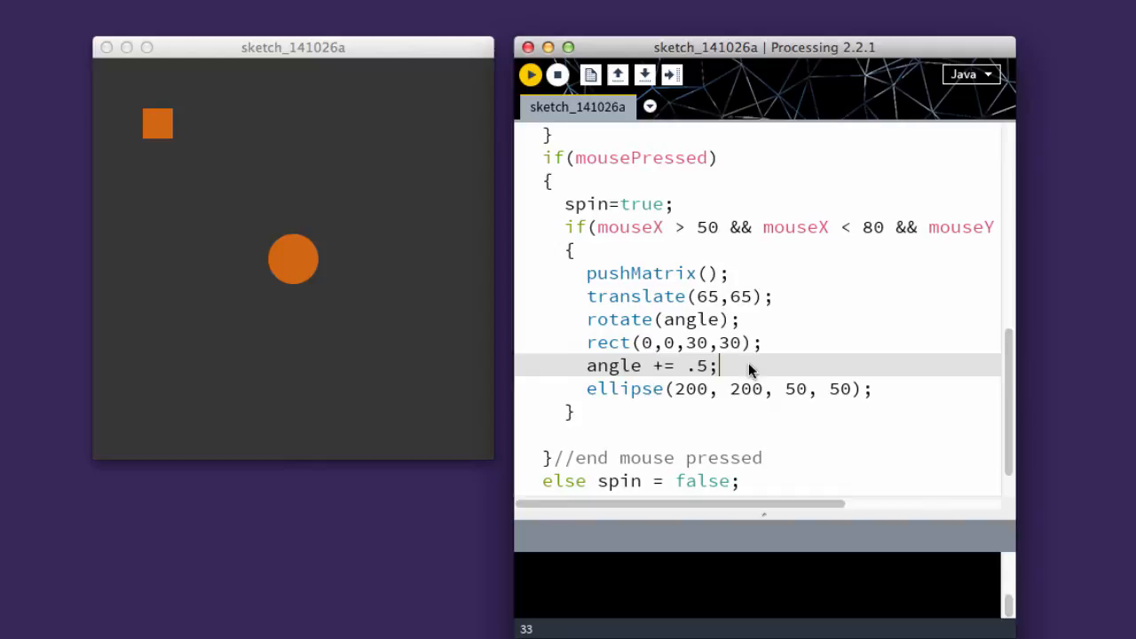
- Add popMatrix(); after rect(0,0,30,30), then click the square to check it spins alone
text(pop)
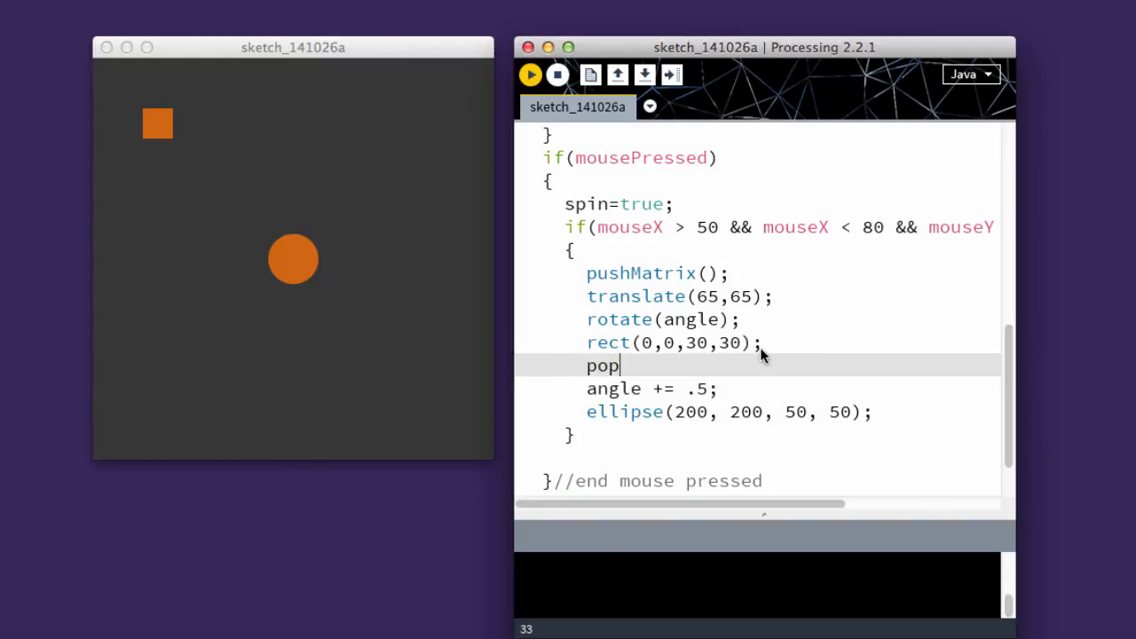
text(Matrix()
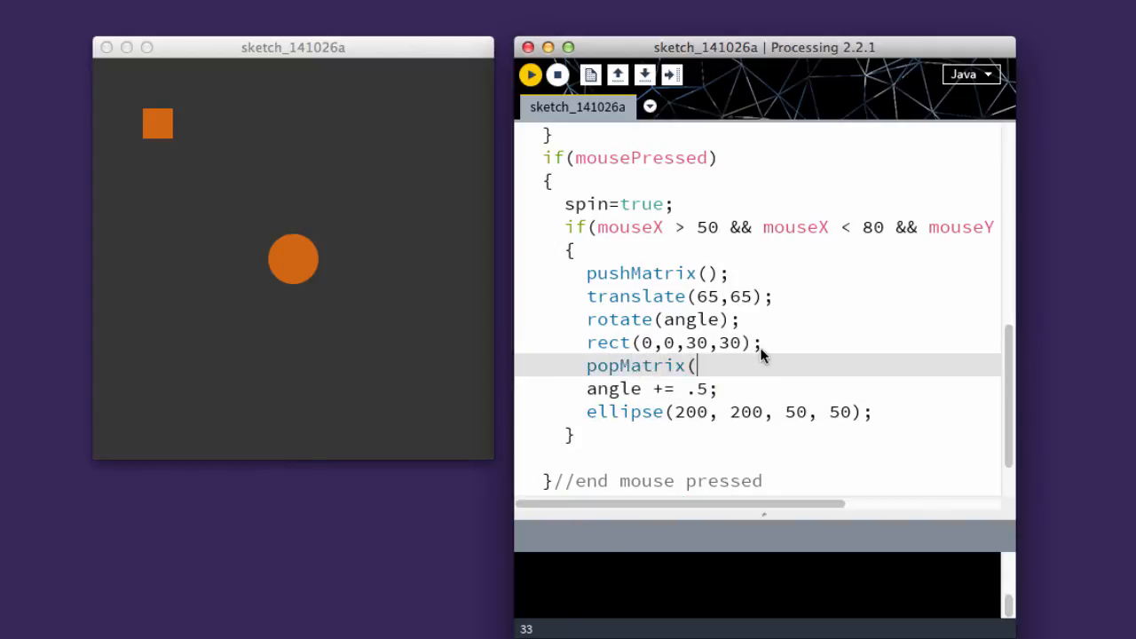
text();)
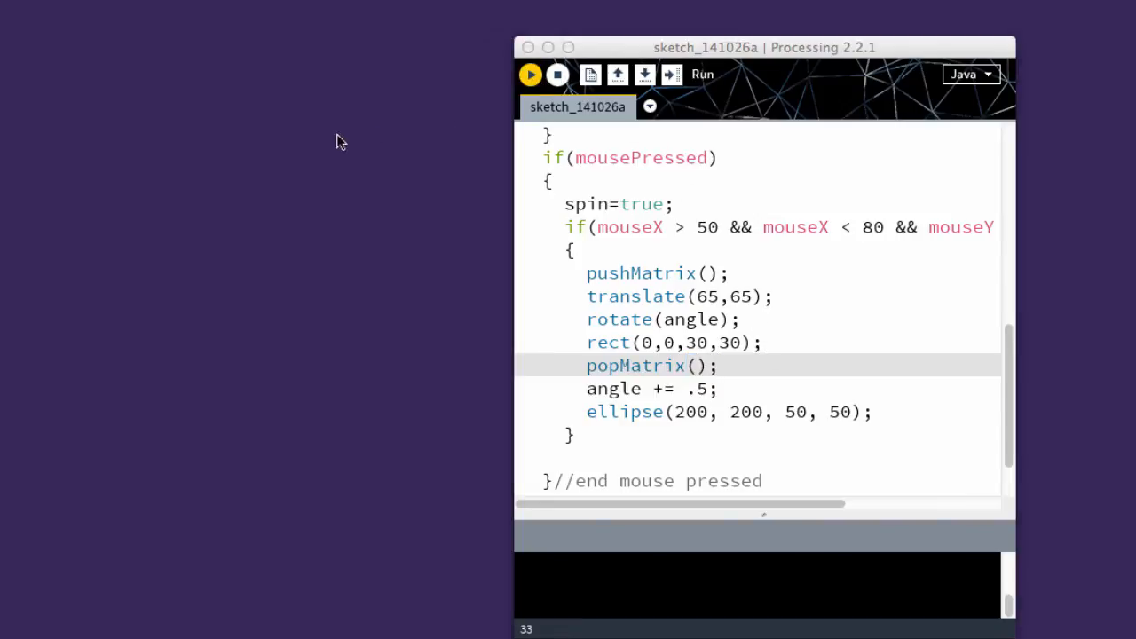
click(529, 74)
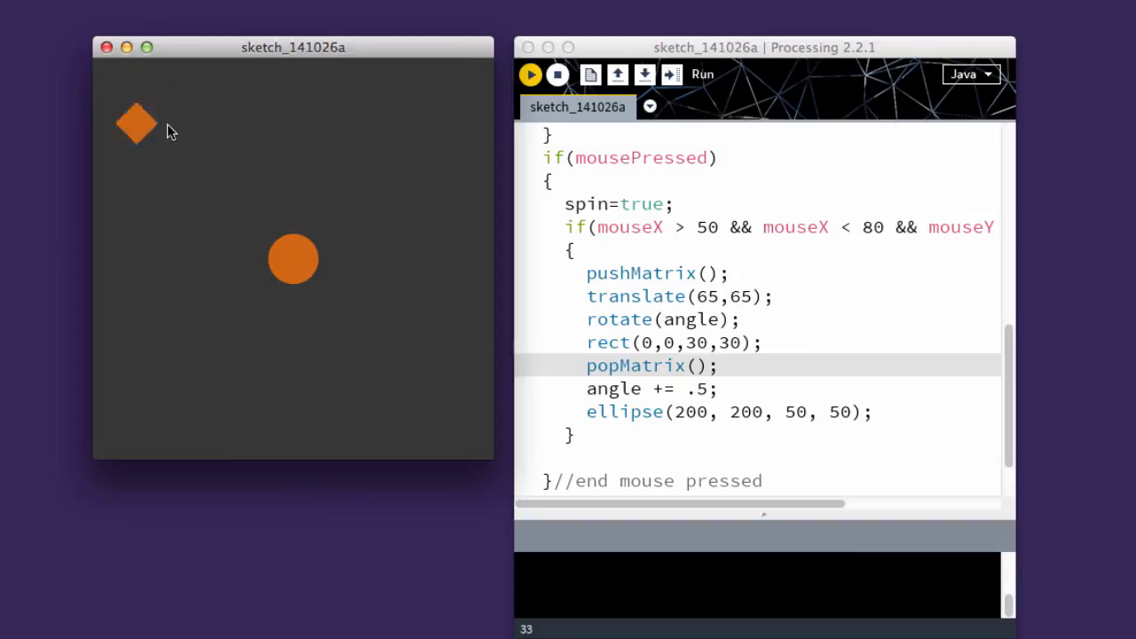